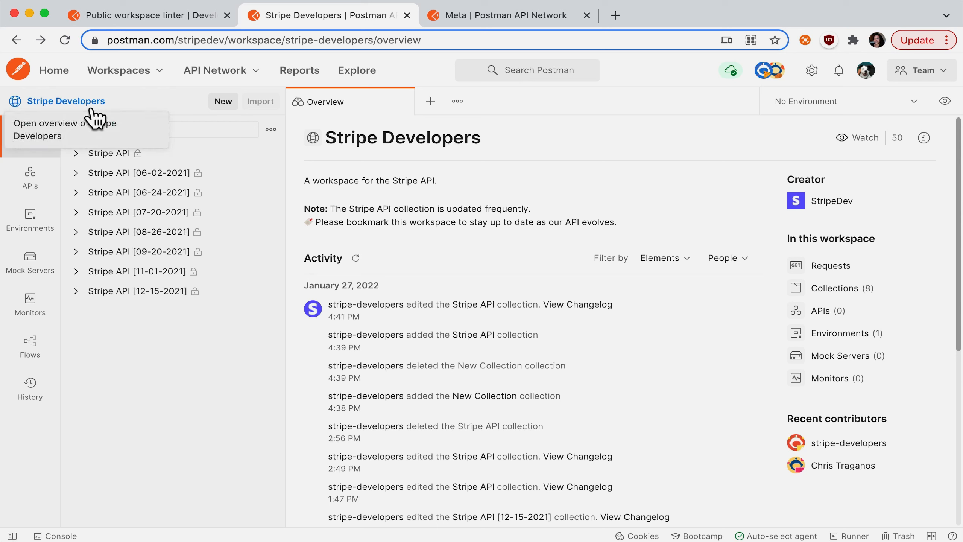
mouse_move(365, 68)
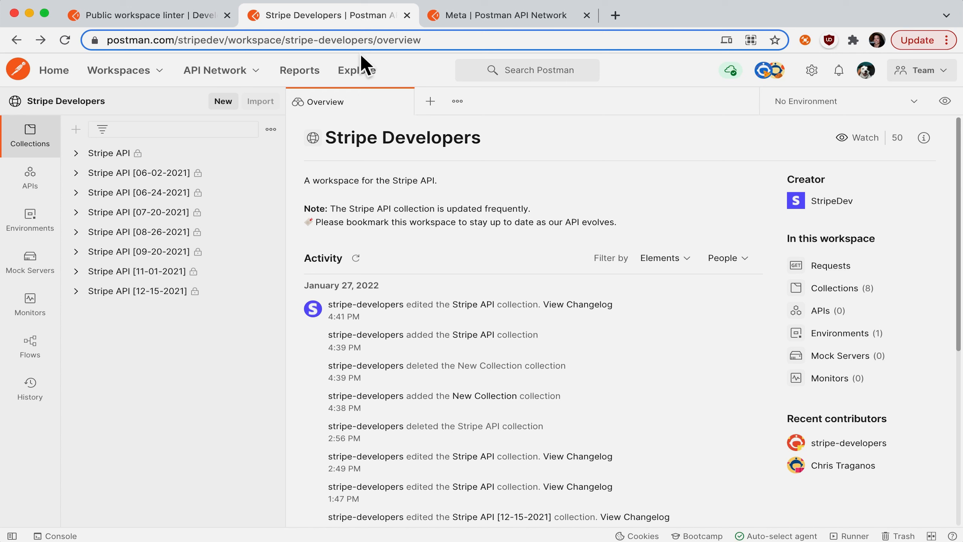
Pick stripedev from the address and switch to the Public workspace linter collection
double_click(264, 40)
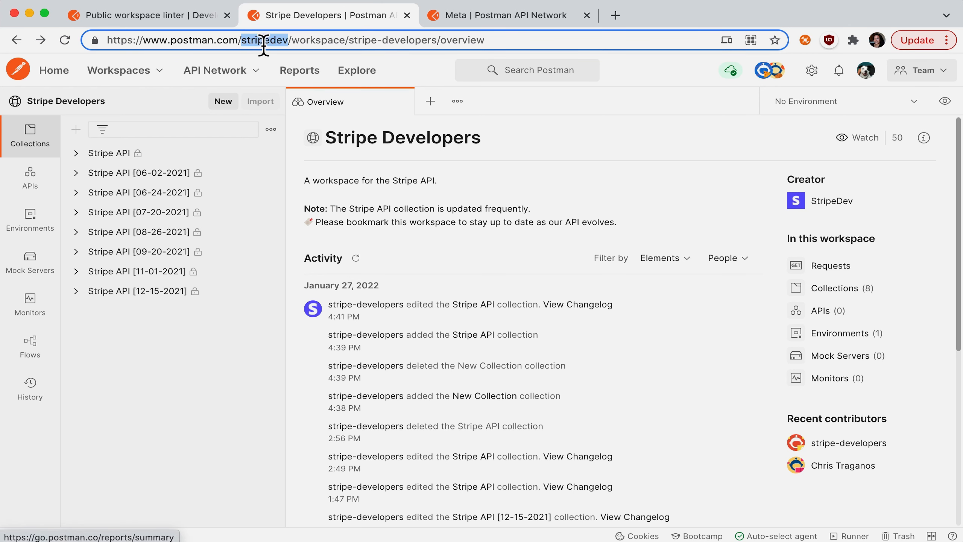
click(146, 16)
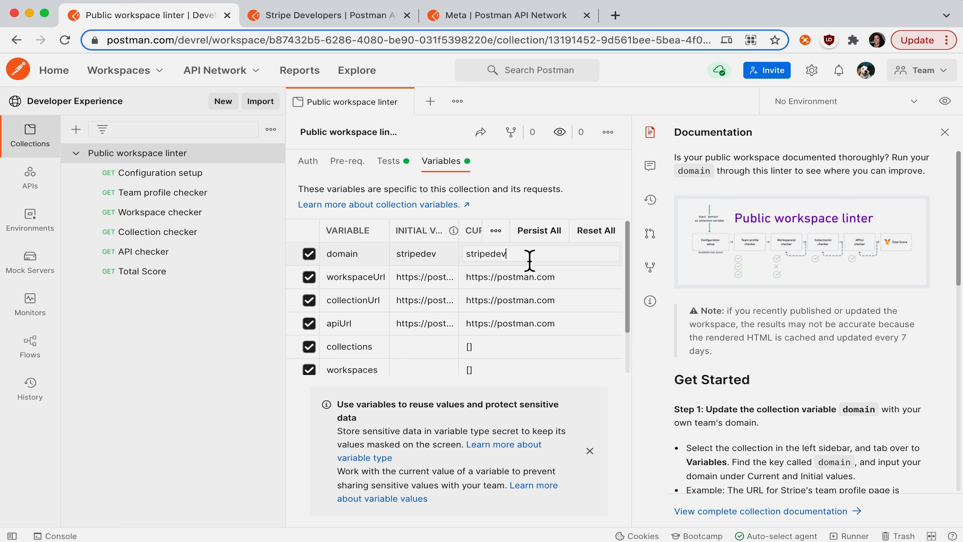
mouse_move(173, 198)
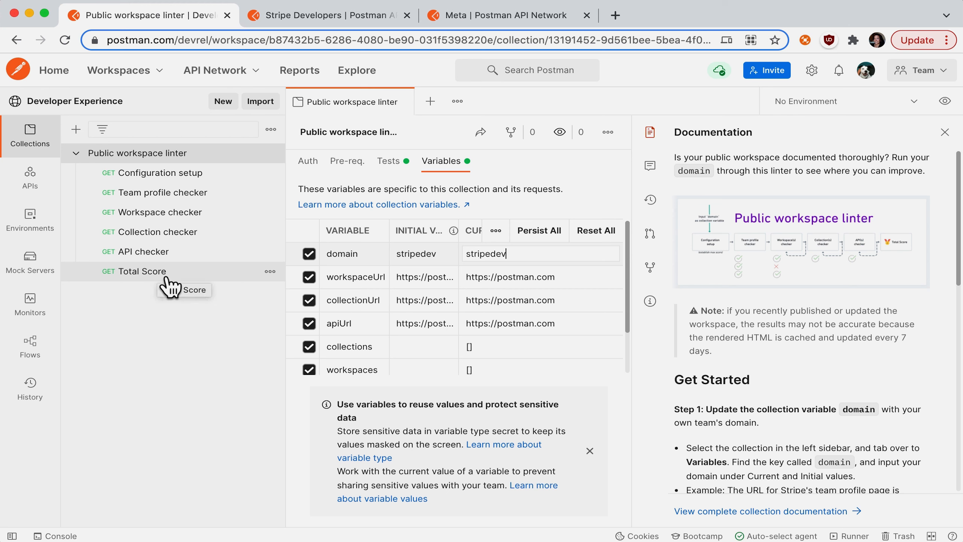
mouse_move(176, 175)
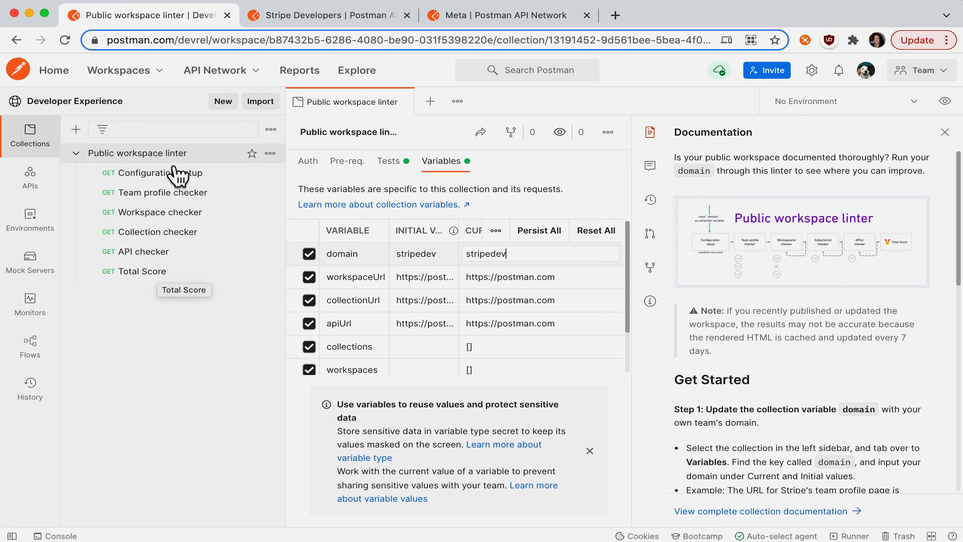
mouse_move(608, 131)
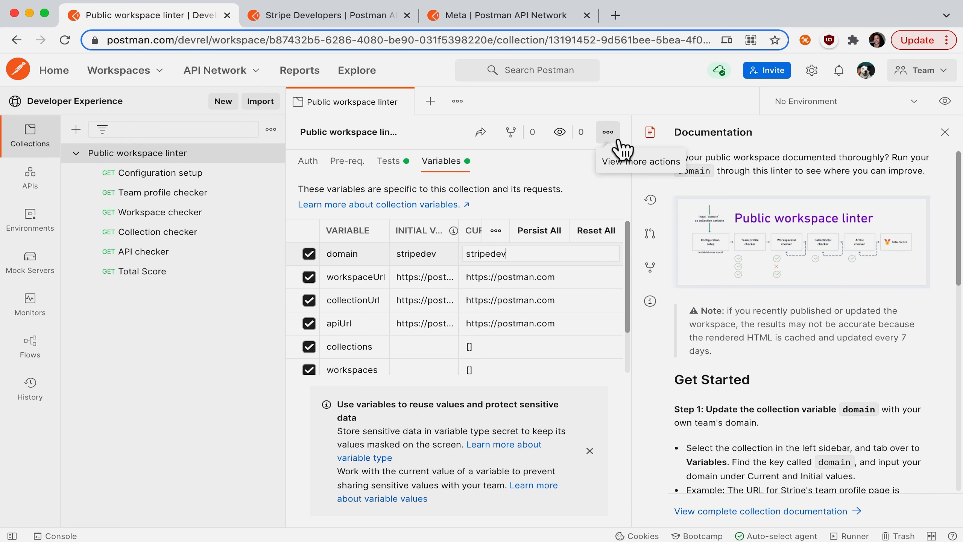
mouse_move(631, 153)
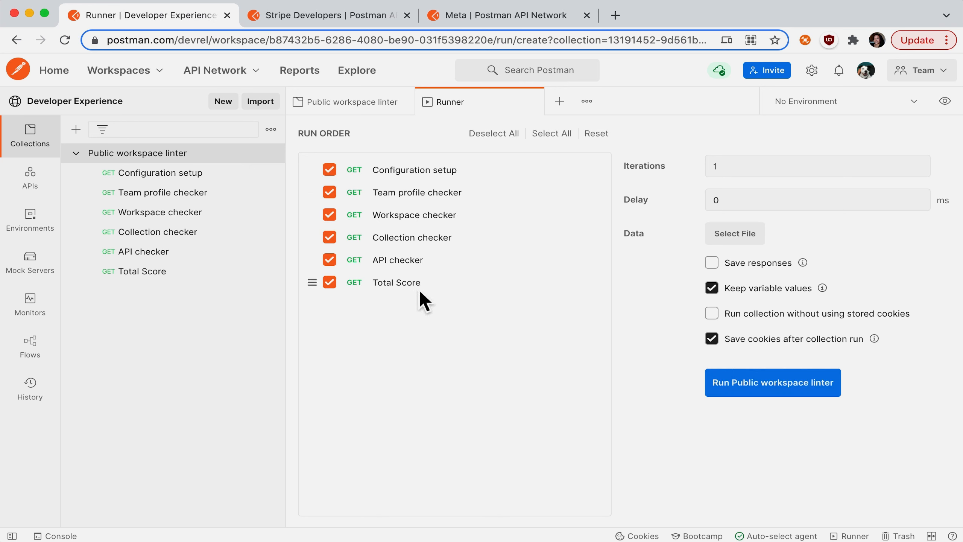
Run the linter collection against stripedev, finishing 15 passed, 1 failed (7/9)
click(773, 382)
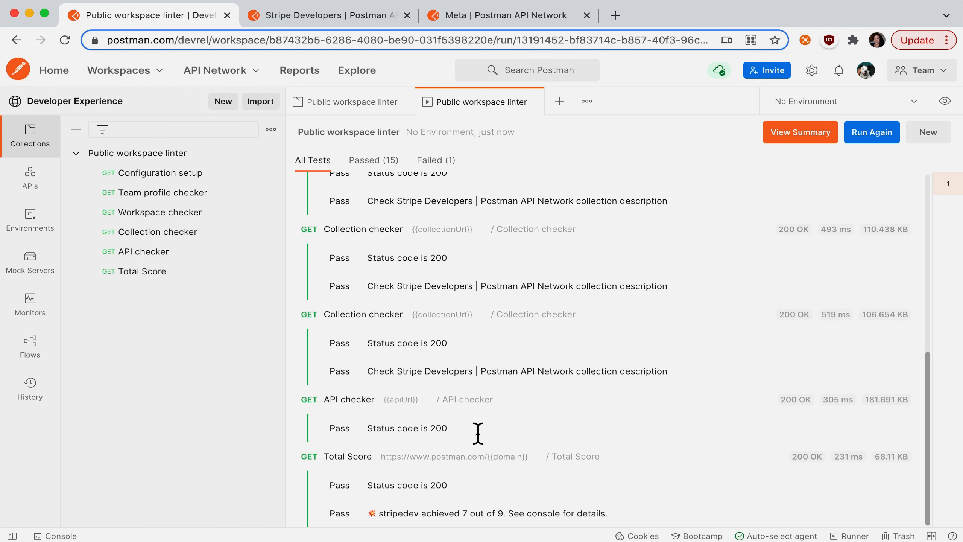
mouse_move(373, 523)
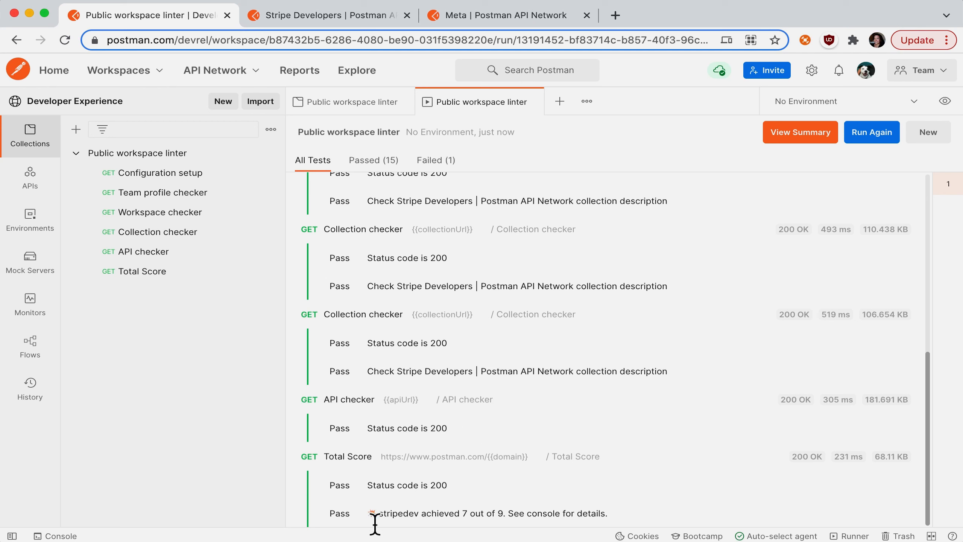
mouse_move(427, 531)
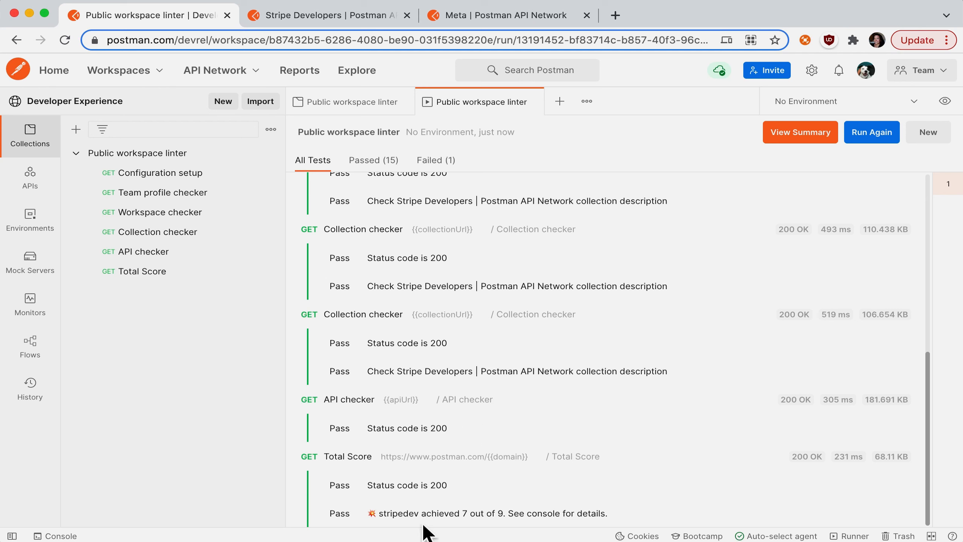
mouse_move(515, 523)
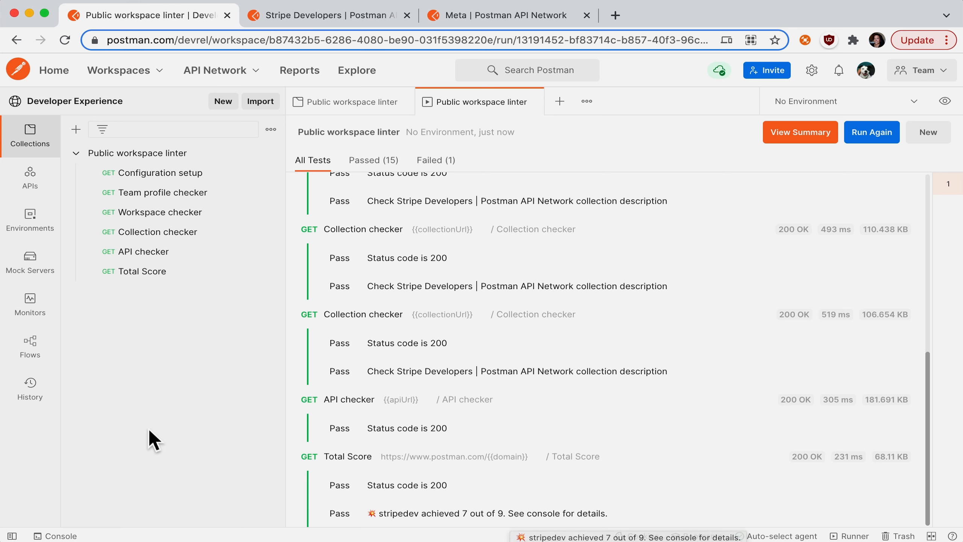
click(56, 536)
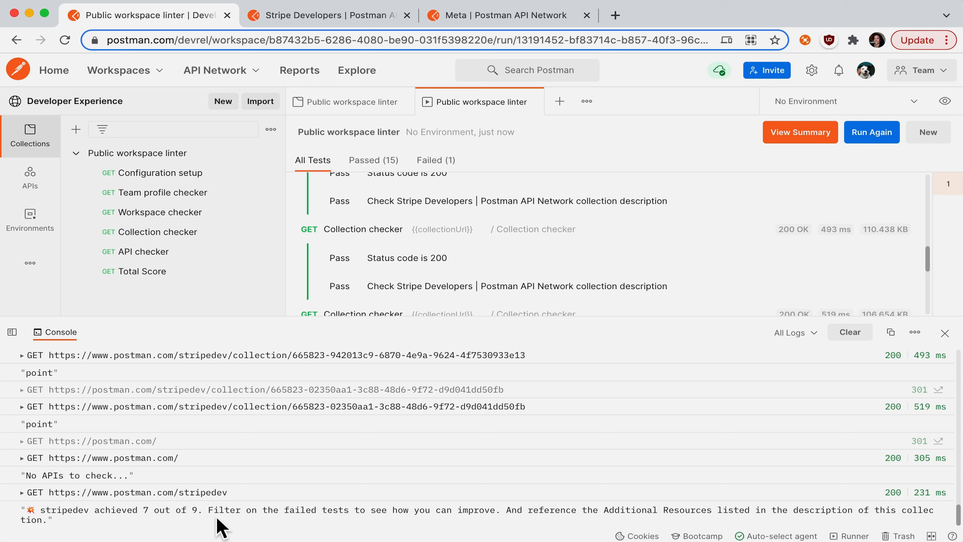
mouse_move(486, 525)
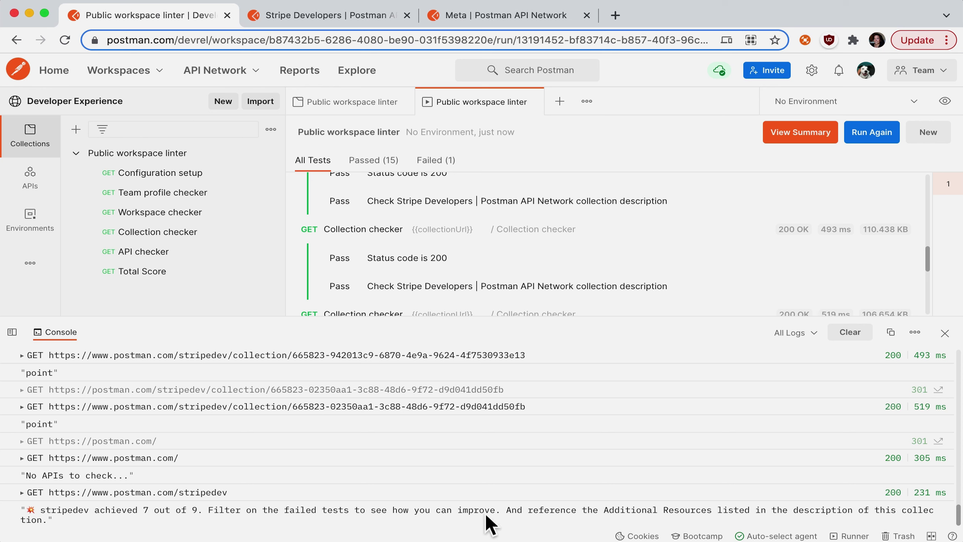
mouse_move(911, 361)
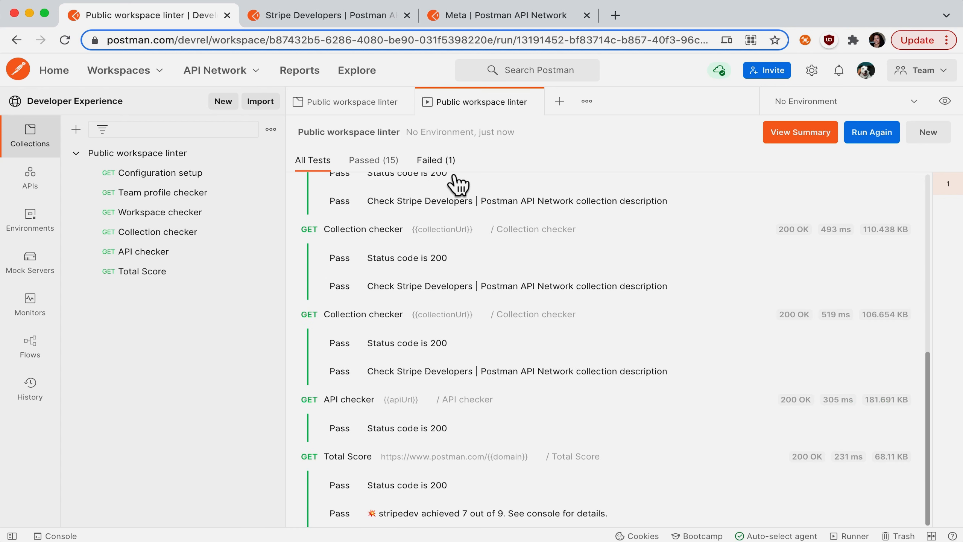
Filter the run results to the single failure in Team profile checker
click(436, 160)
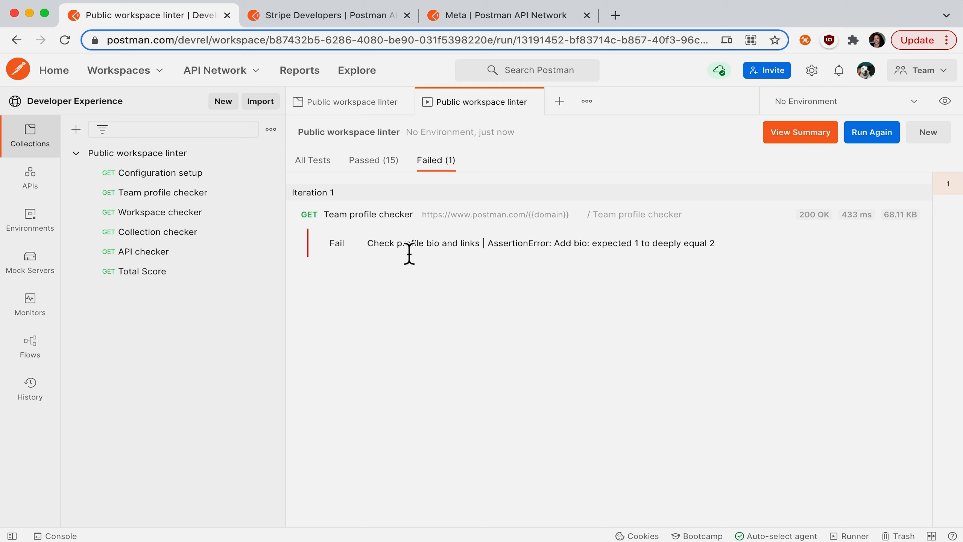
mouse_move(480, 266)
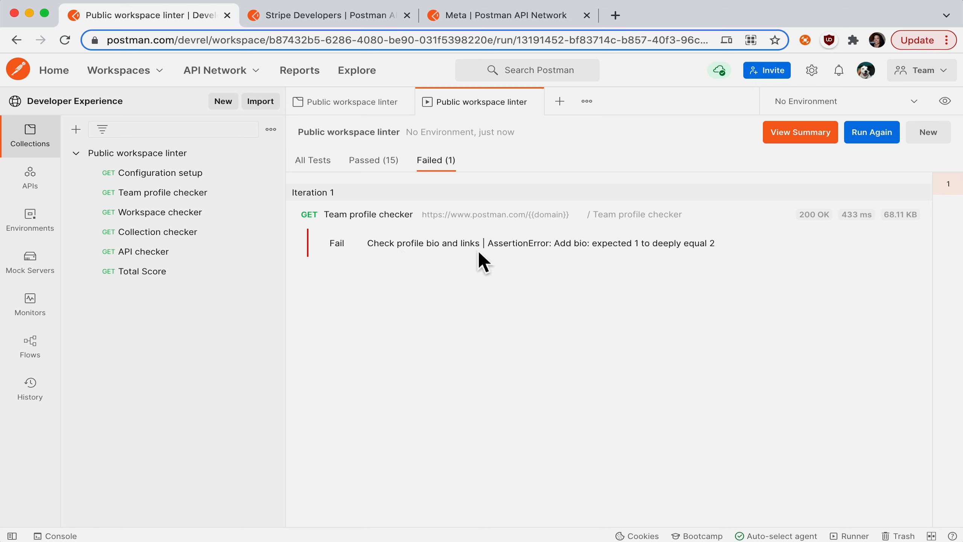
mouse_move(492, 39)
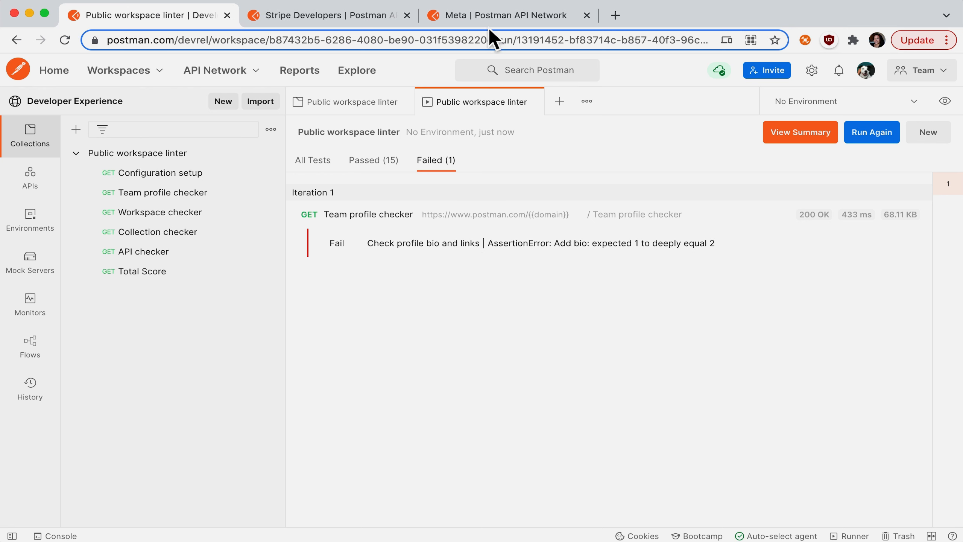
Replace the domain variable's current value stripedev with meta, then return to the earlier run results
click(502, 15)
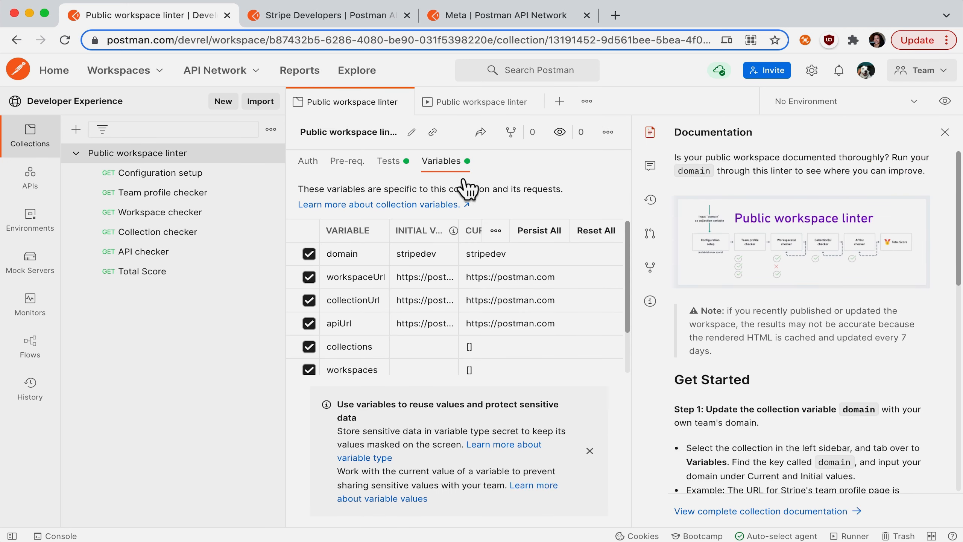
double_click(485, 254)
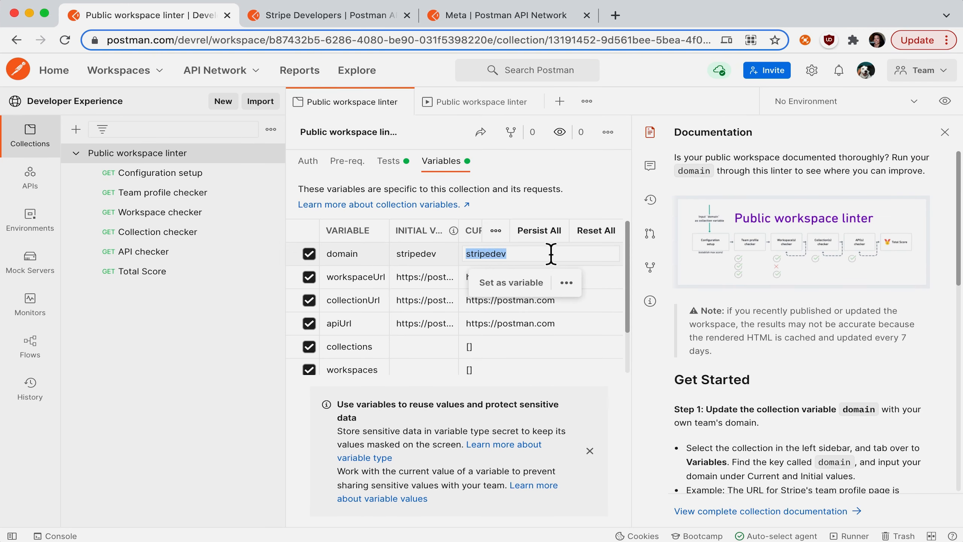
mouse_move(680, 335)
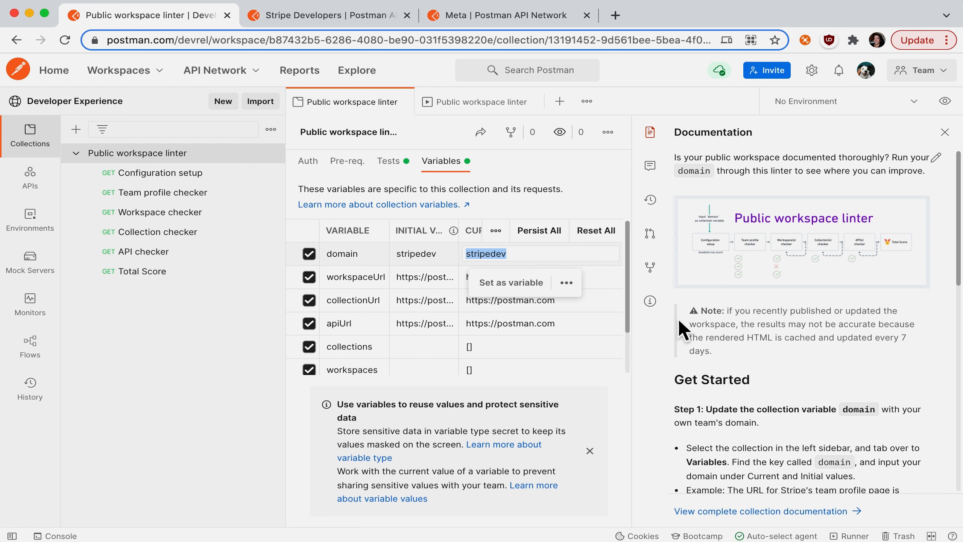
text(meta)
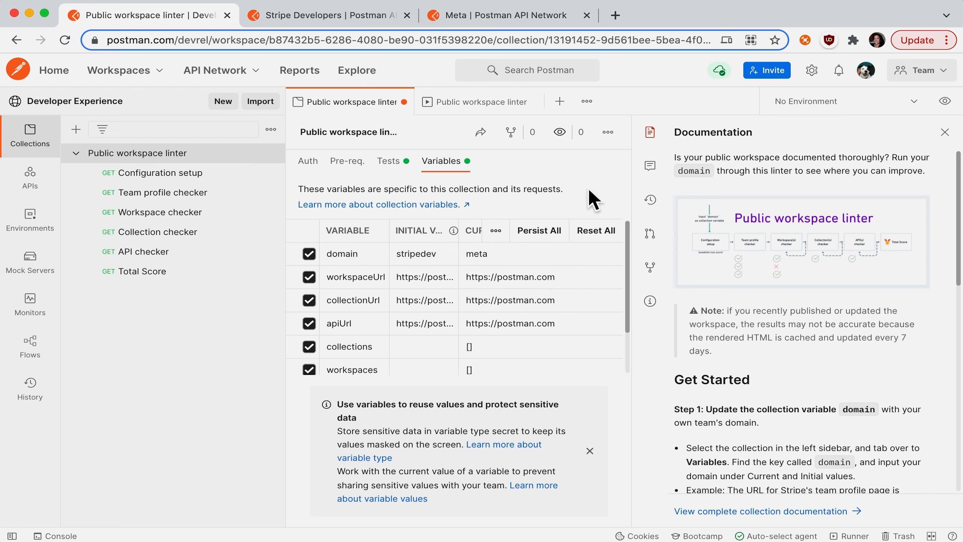
click(608, 132)
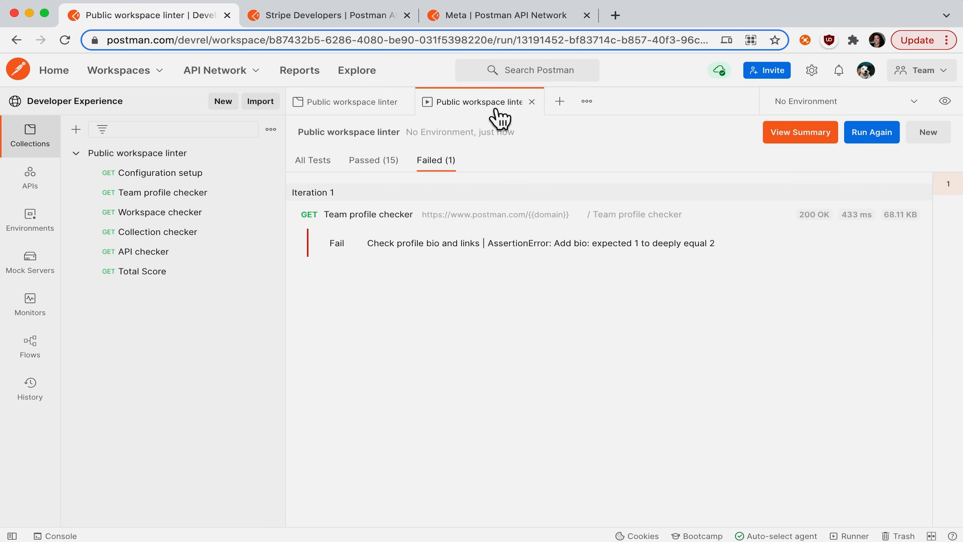
Show all tests and rerun the collection for meta: 16 passed, 0 failed, 9/9
click(373, 160)
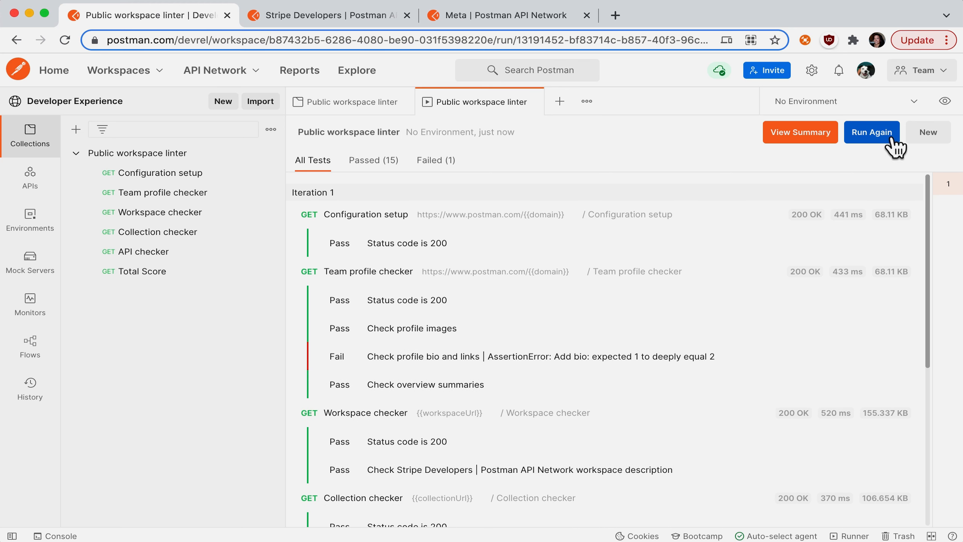
click(872, 132)
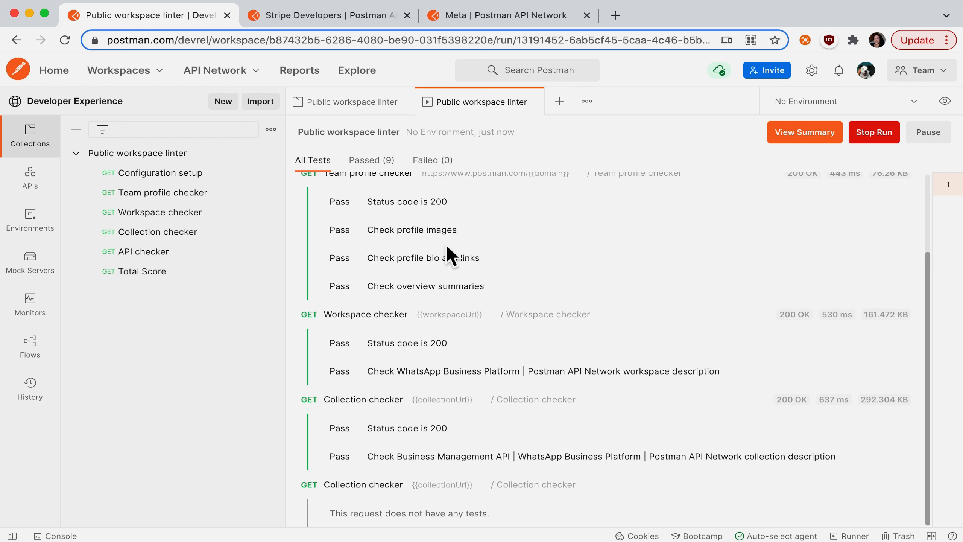
scroll(down, 3)
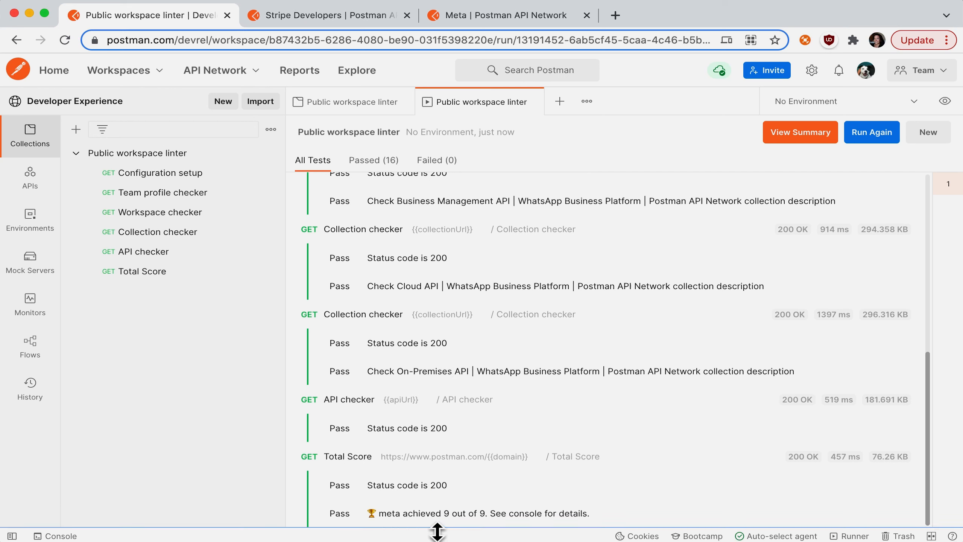
mouse_move(542, 522)
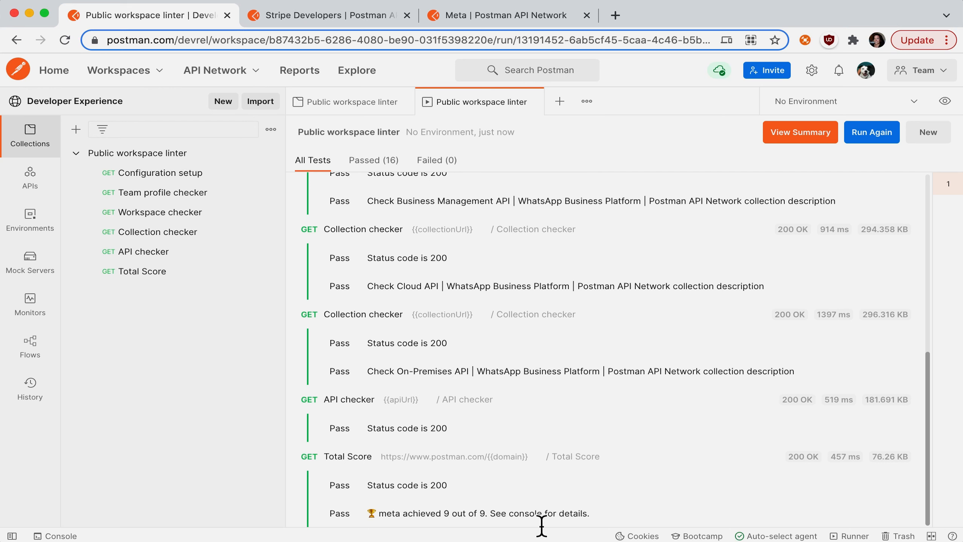
mouse_move(604, 532)
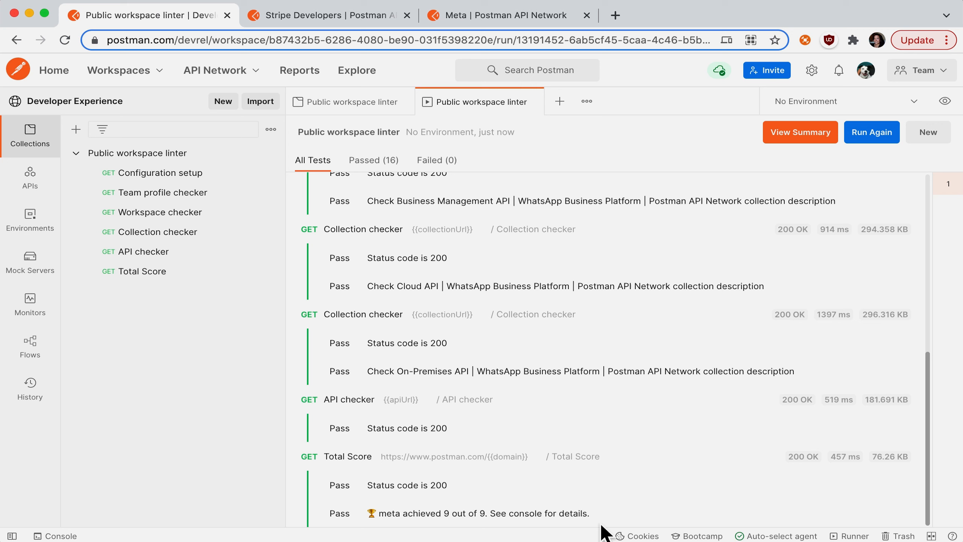
mouse_move(614, 515)
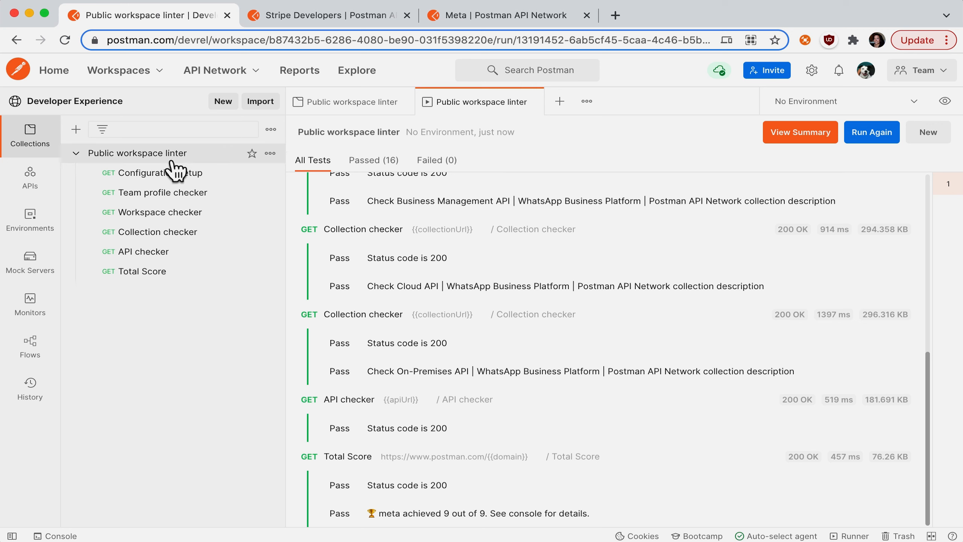
Review Team profile checker, then Workspace checker's test script, highlighting the workspace description assertion
click(162, 193)
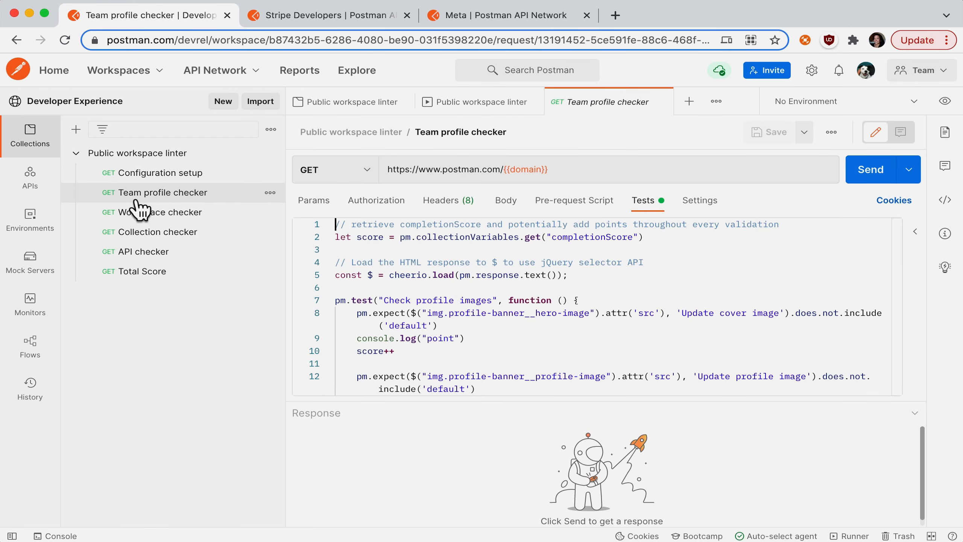
click(160, 212)
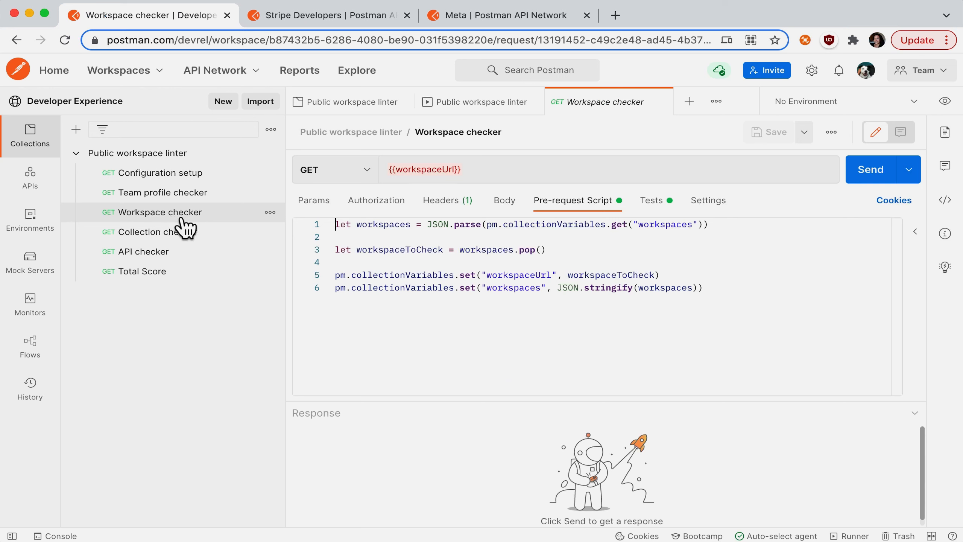
click(652, 200)
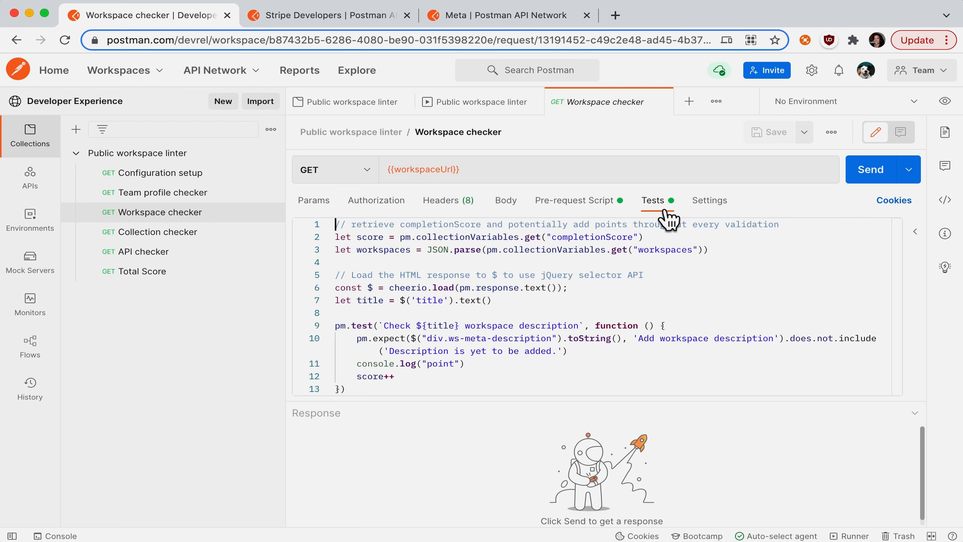
scroll(down, 3)
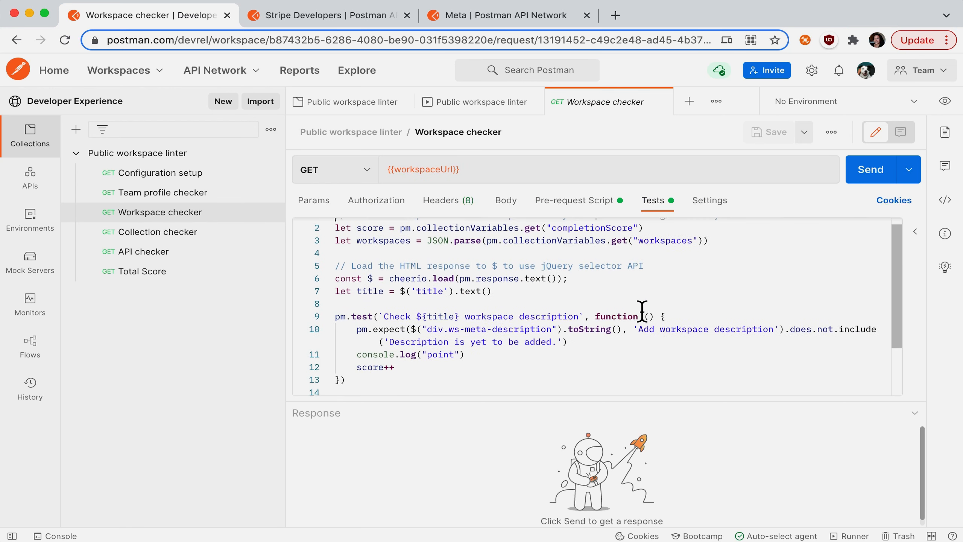
scroll(down, 3)
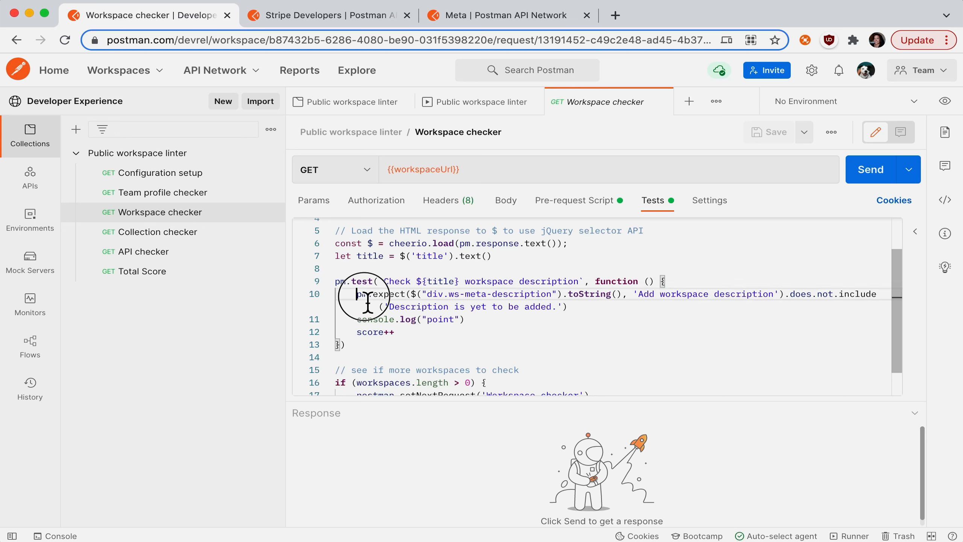
drag(356, 294, 568, 306)
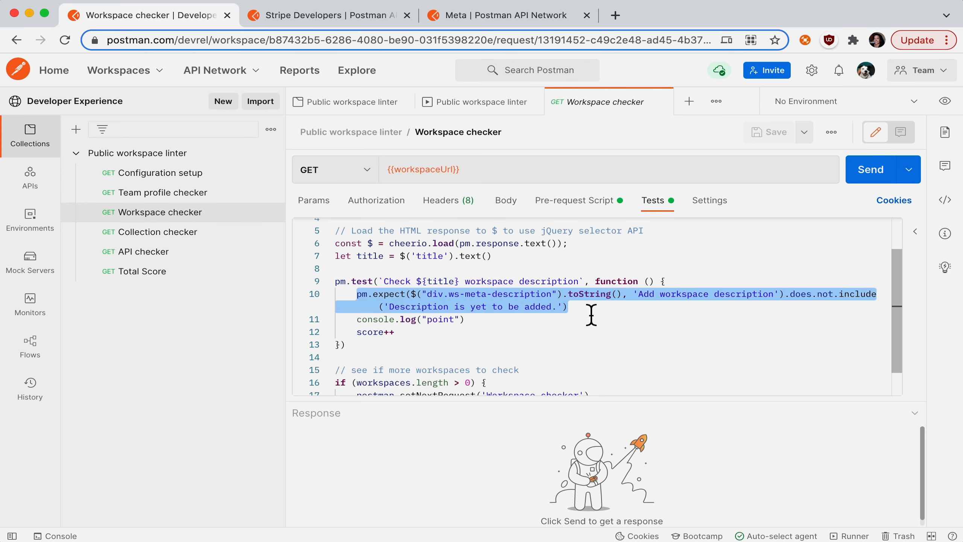
mouse_move(129, 251)
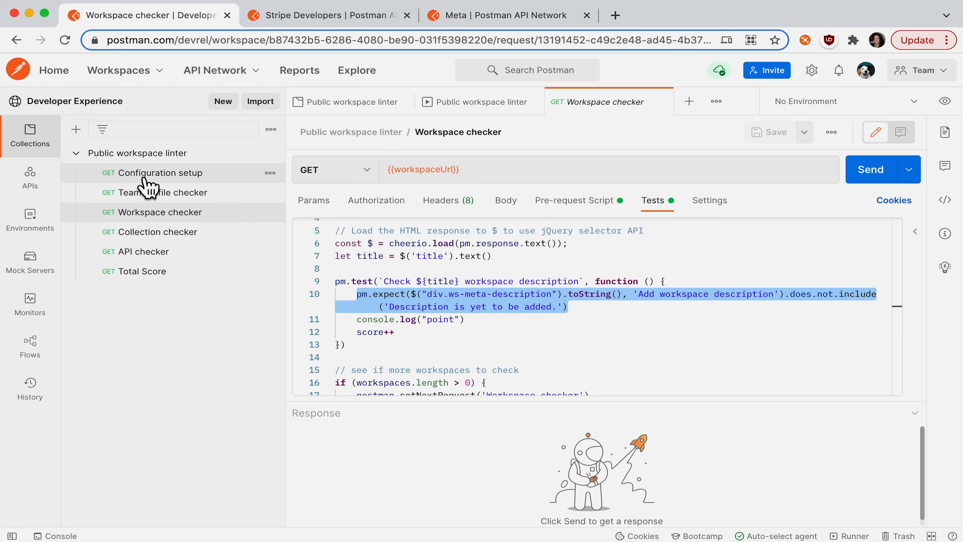
mouse_move(153, 263)
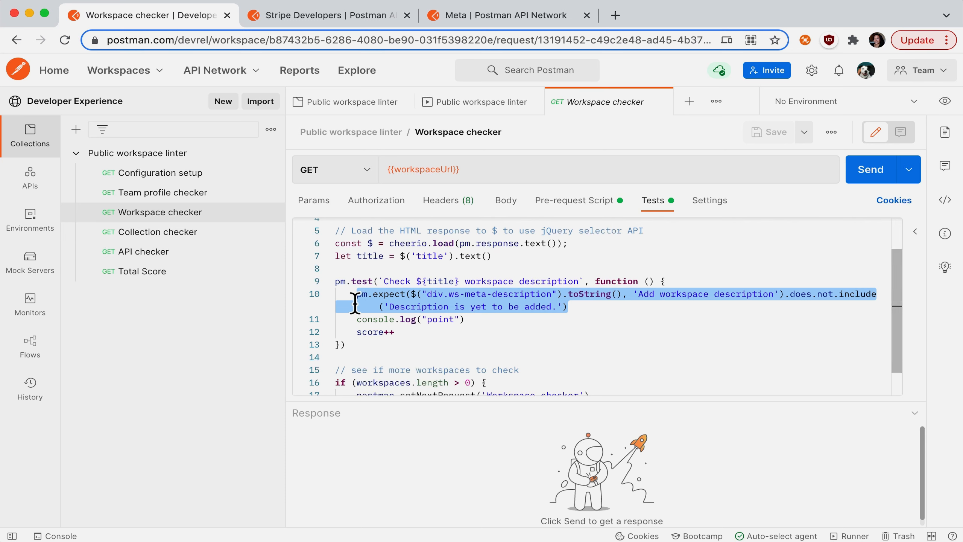
click(566, 307)
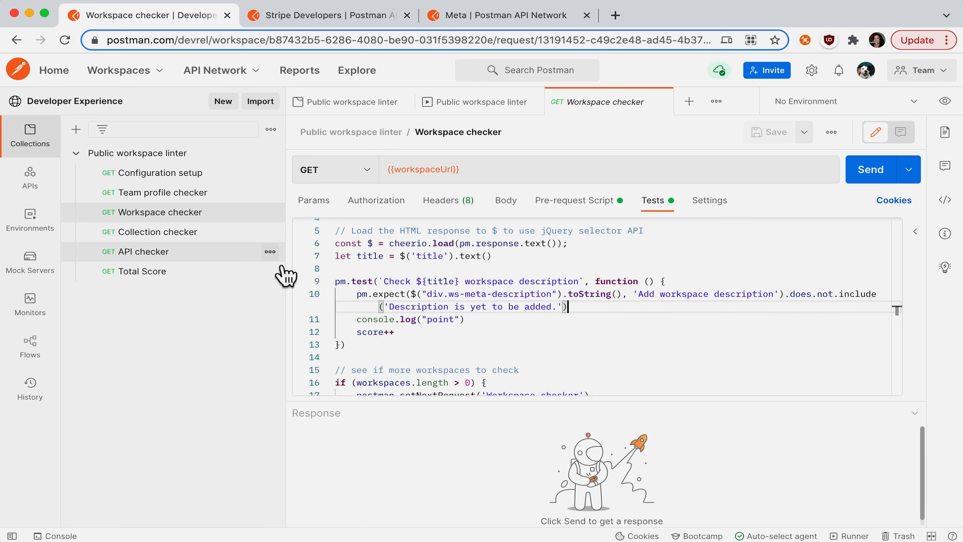
mouse_move(277, 274)
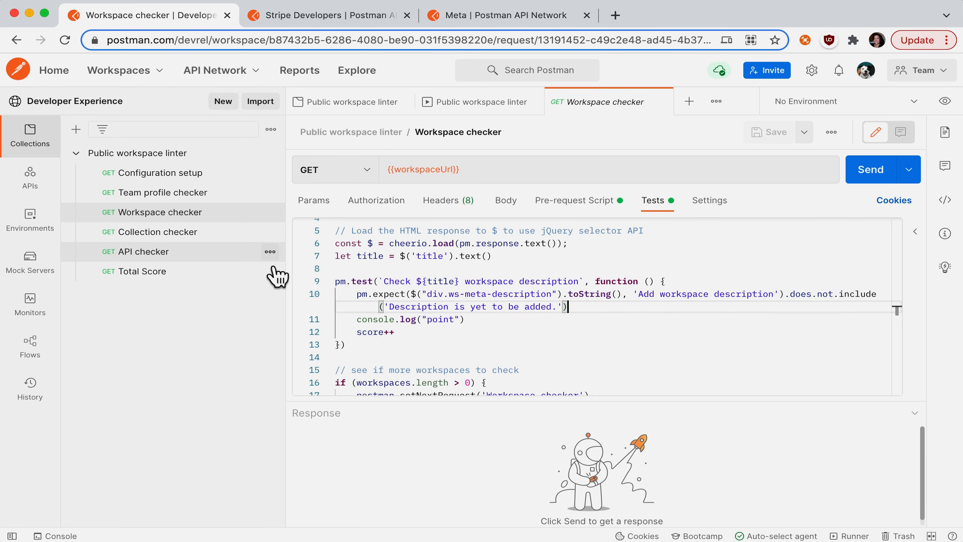
mouse_move(218, 244)
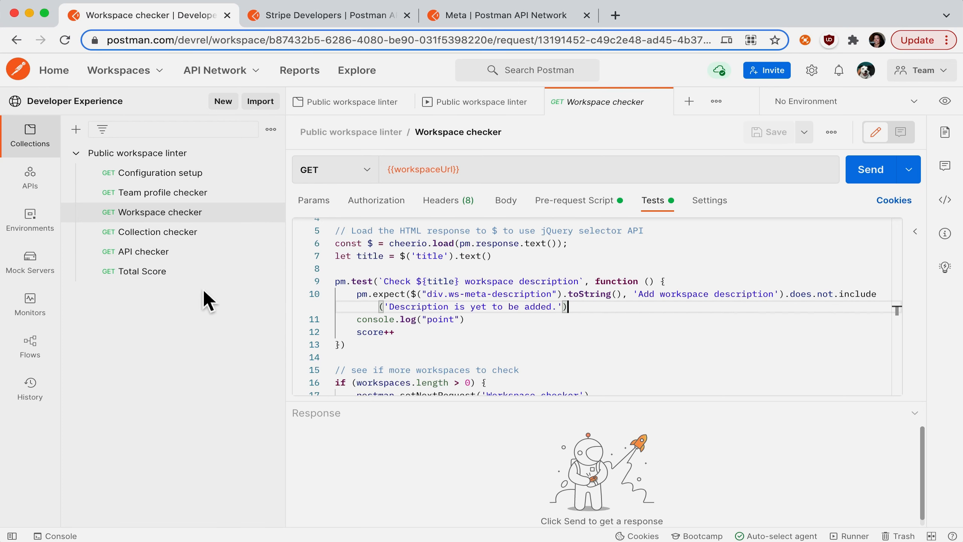
mouse_move(124, 169)
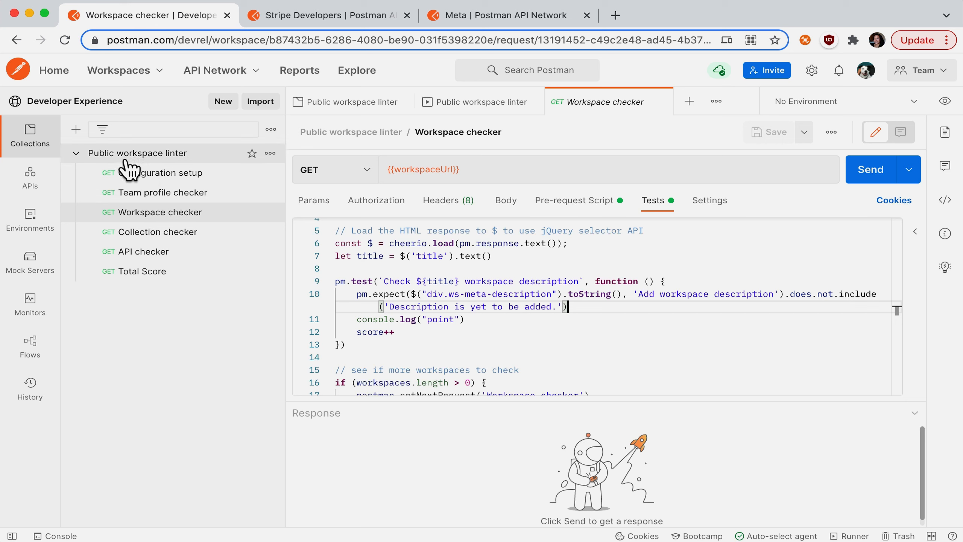